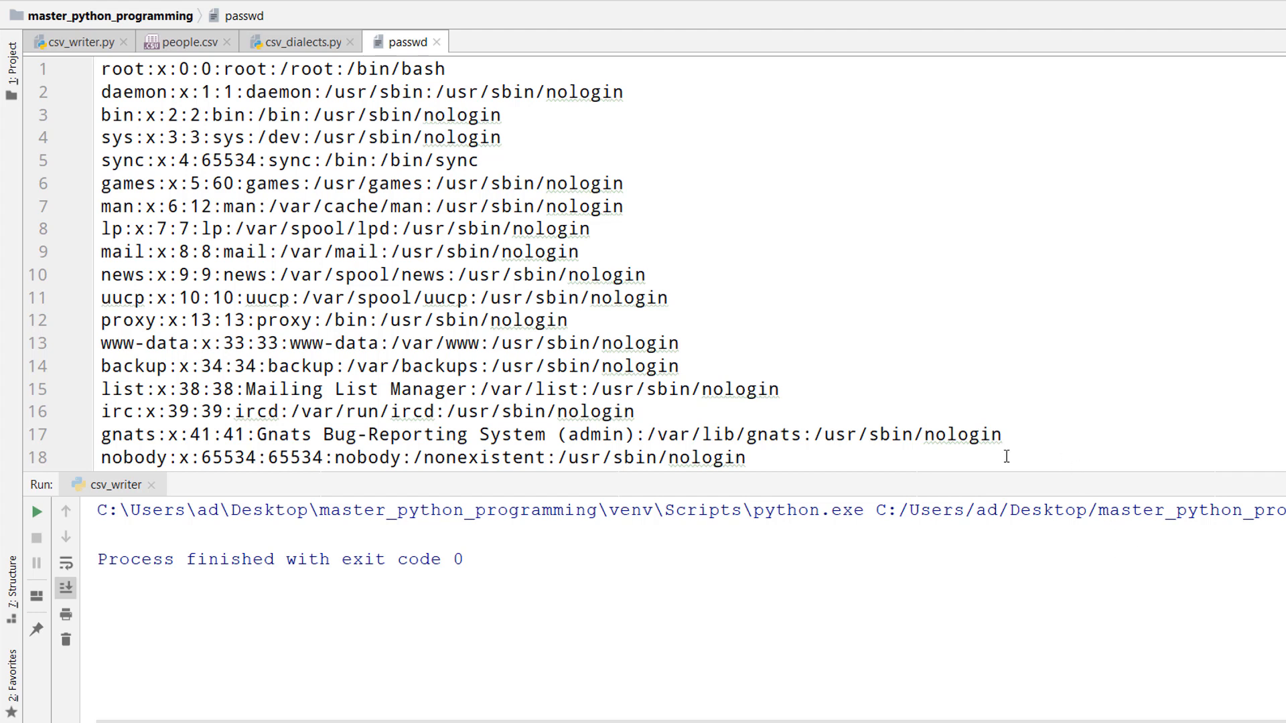
mouse_move(376, 224)
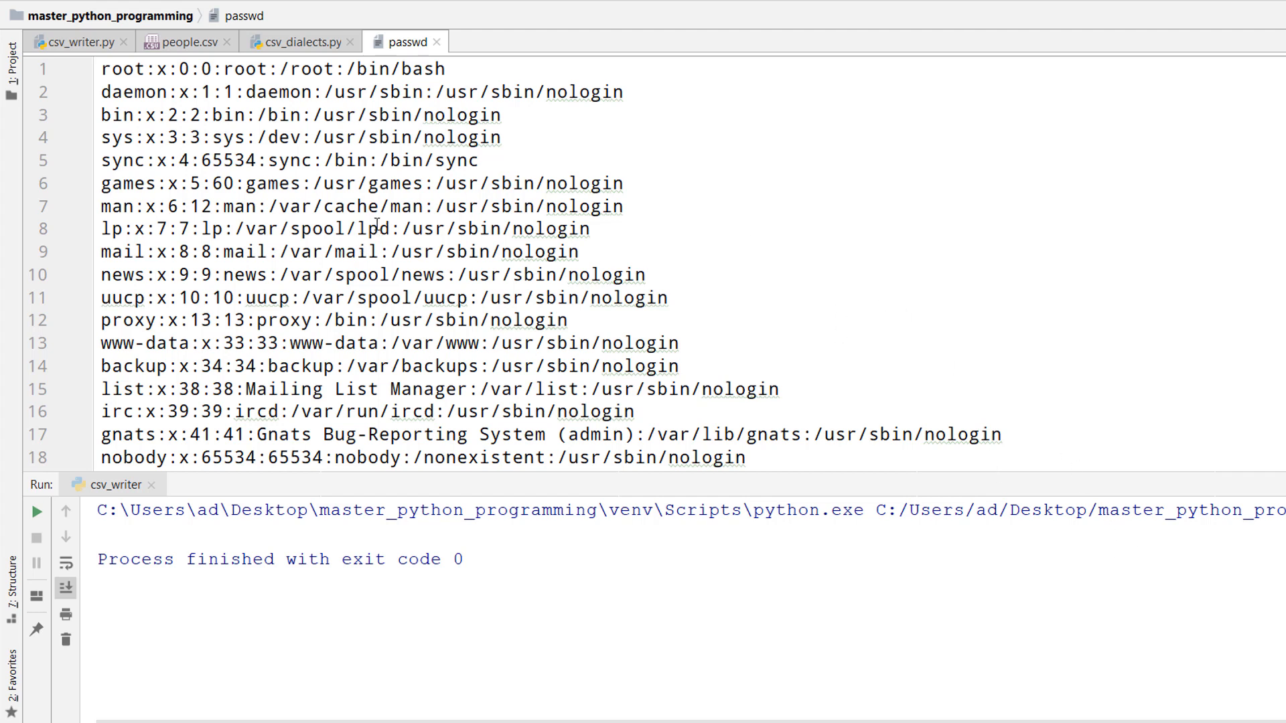
mouse_move(367, 208)
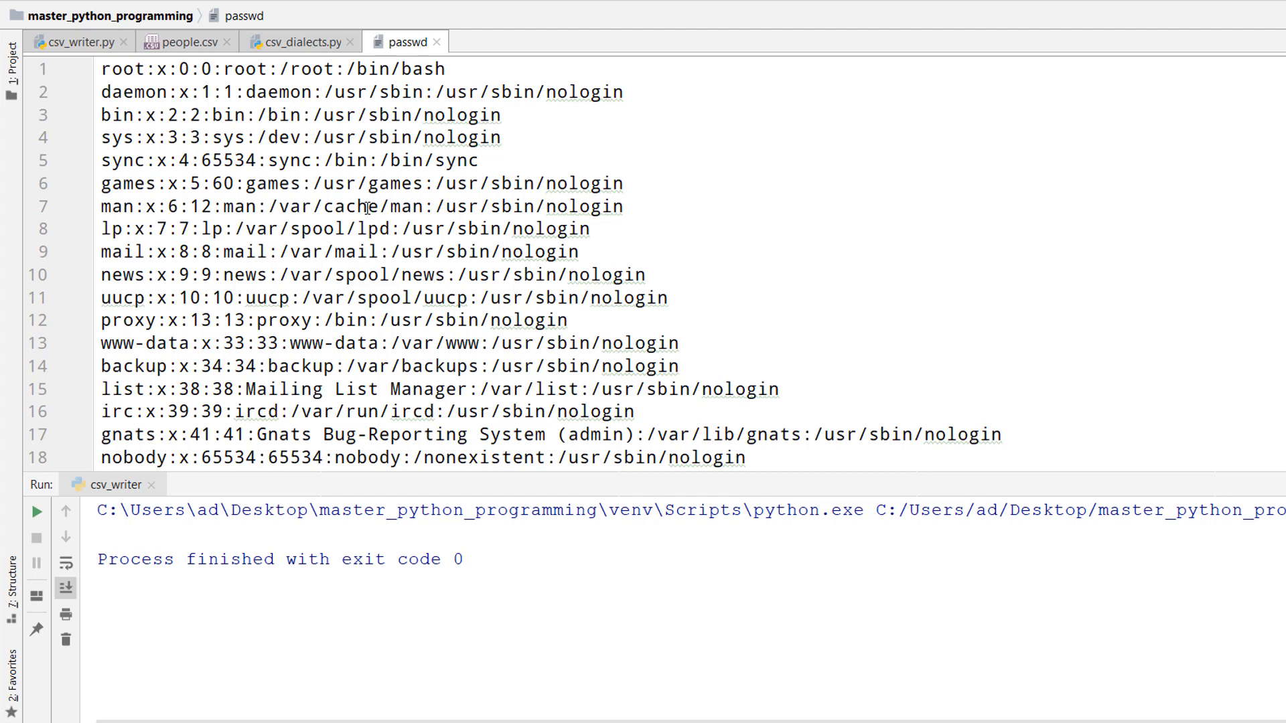
Step: Add 'import csv' to the empty csv_dialects.py script
left_click(300, 41)
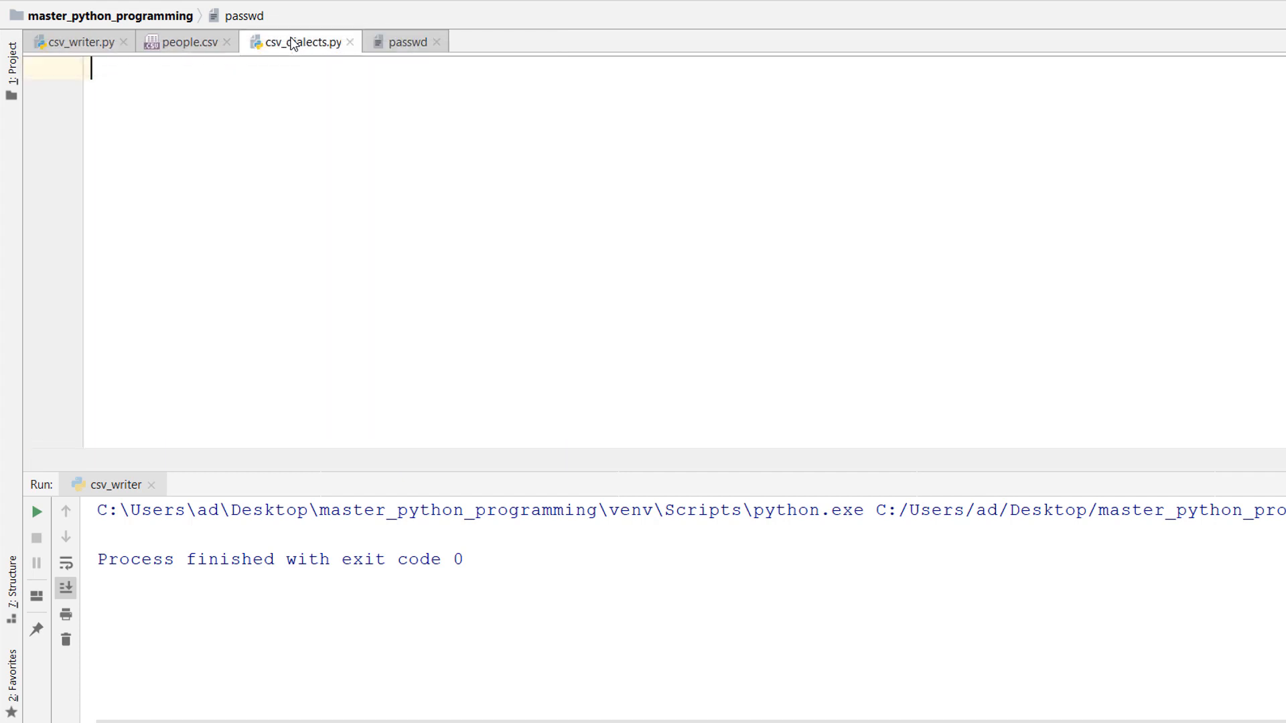
type("import")
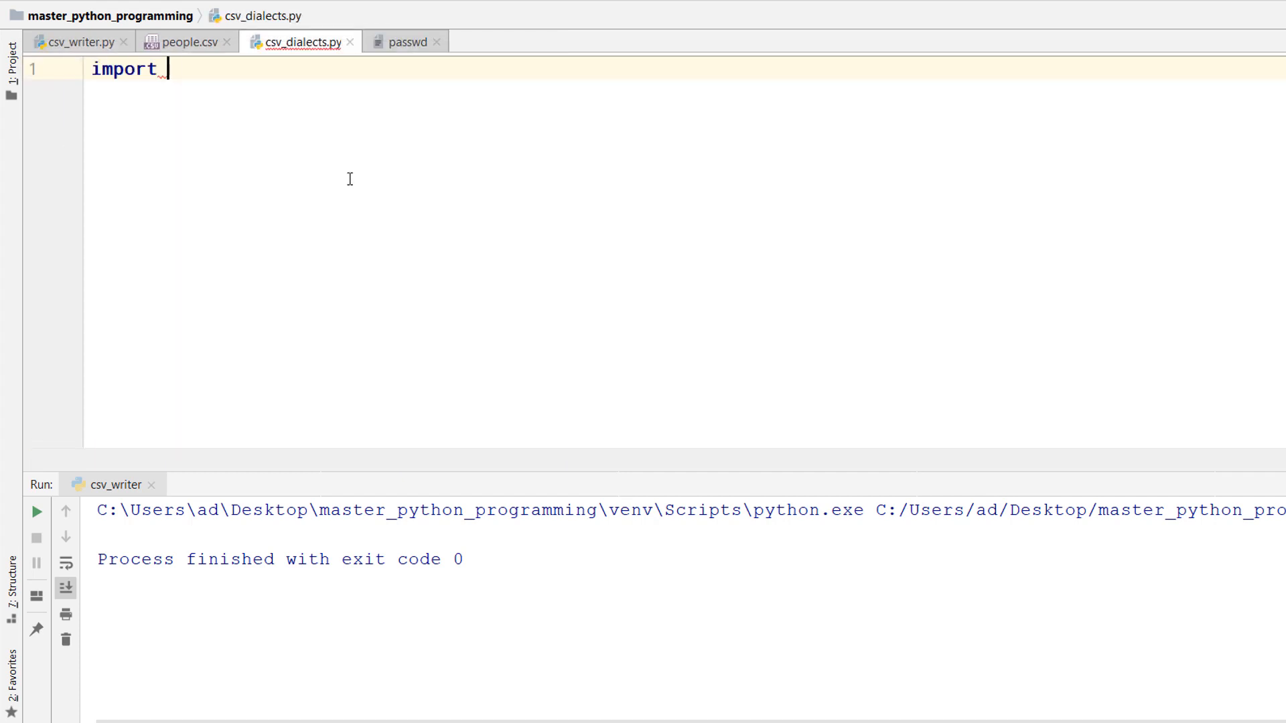
type("csv")
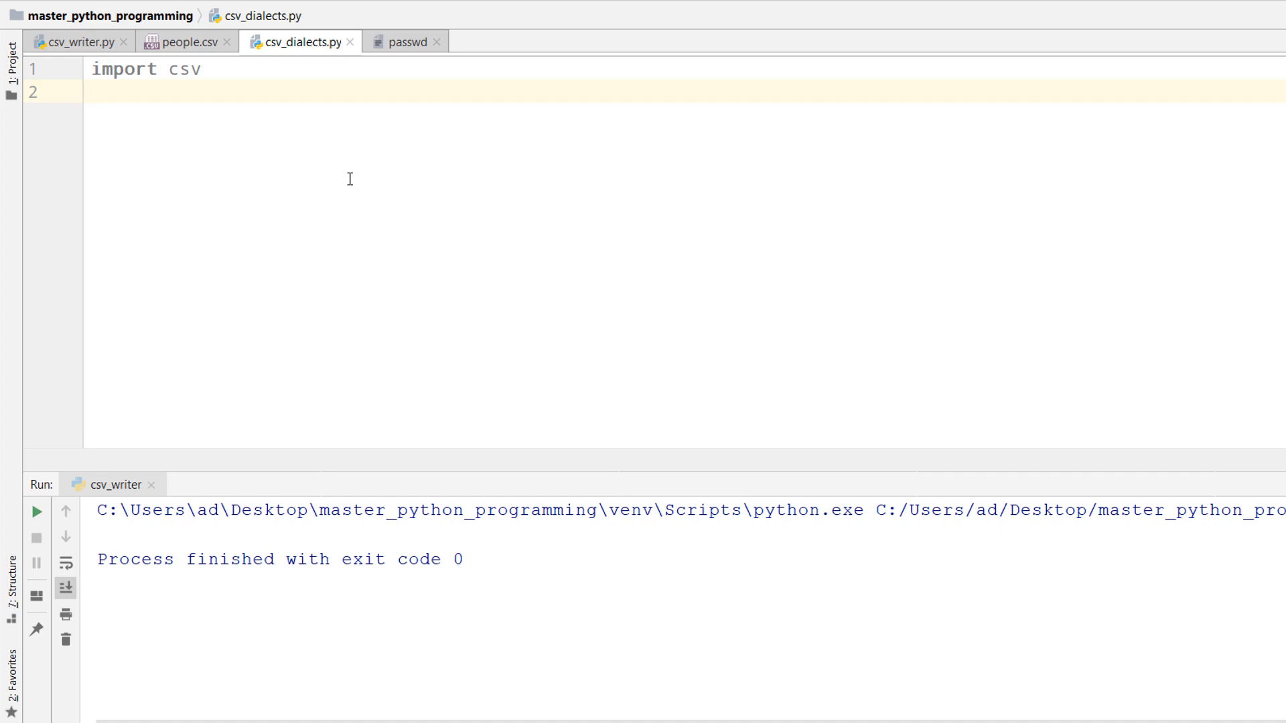
Step: Write with open('passwd', 'r') as f:, confirming the file name against the passwd tab
type("with open")
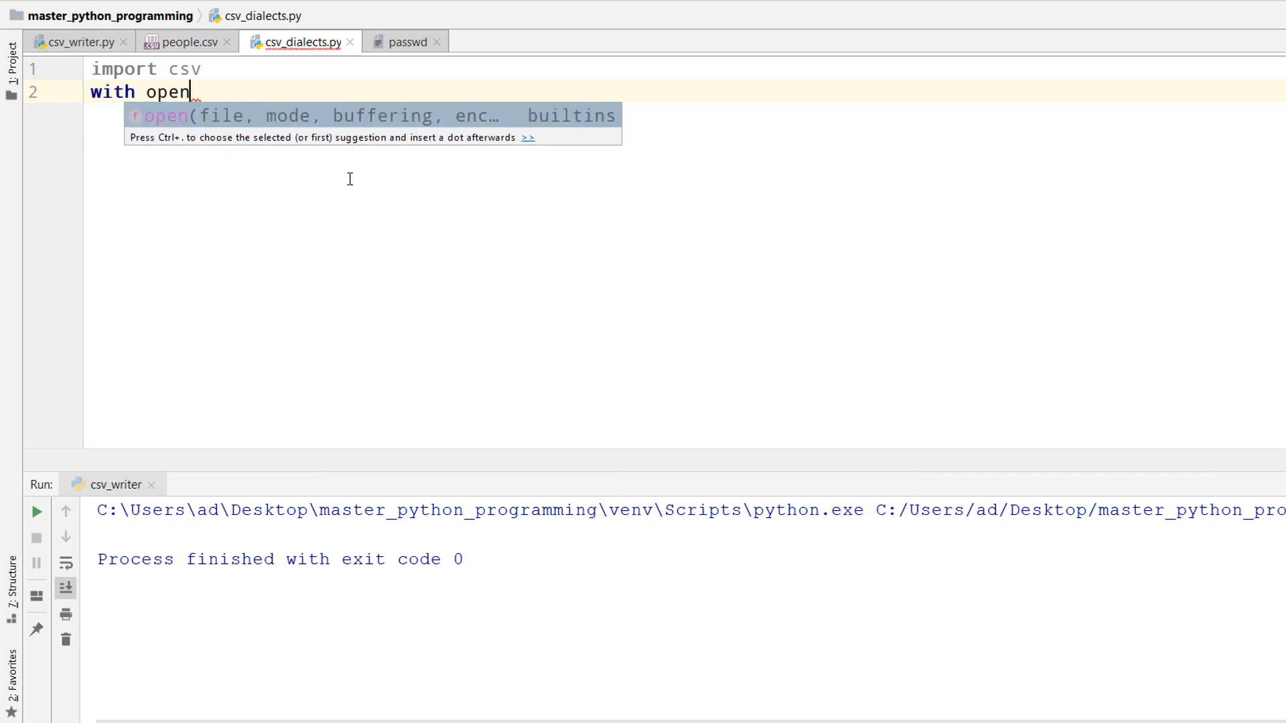
type("('passwd'")
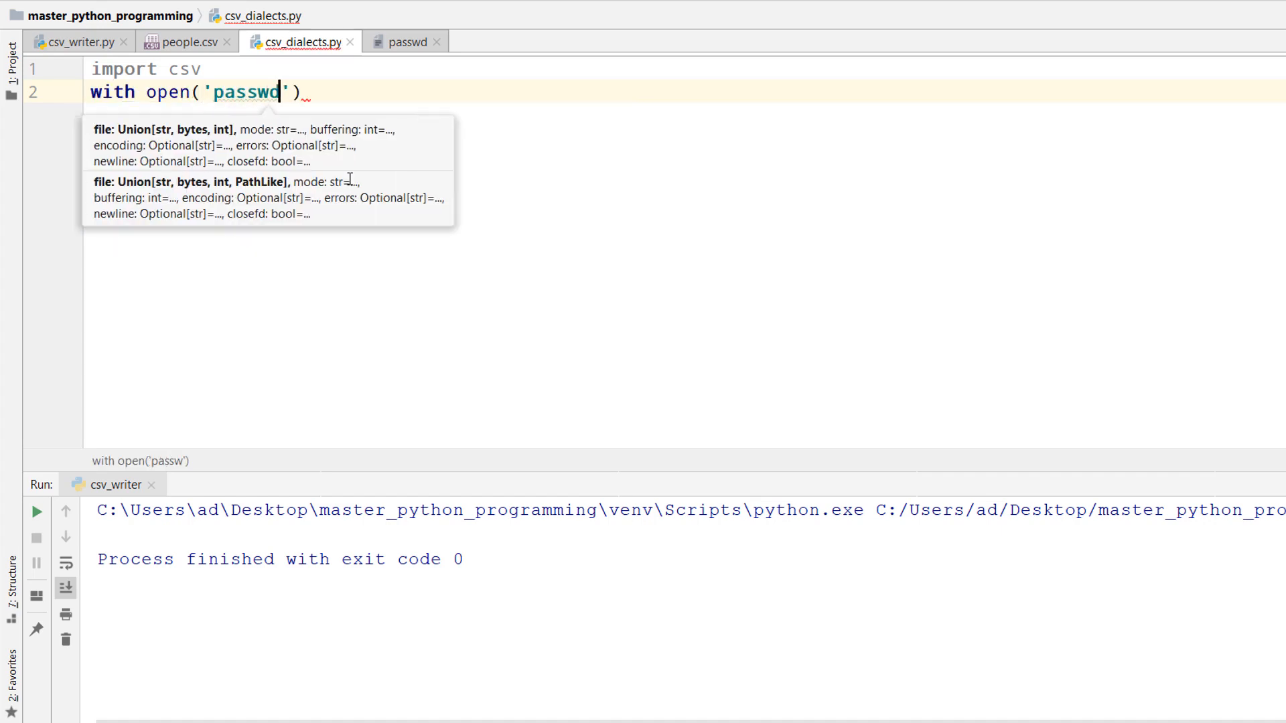
type("d")
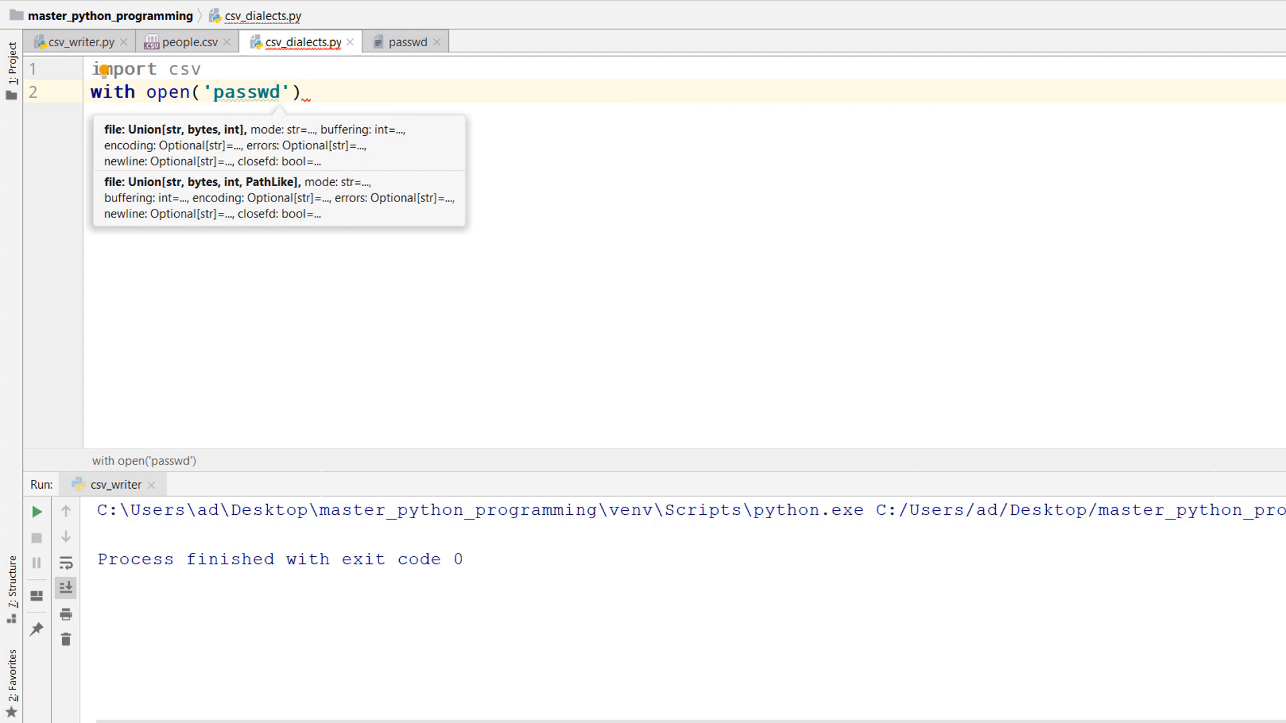
left_click(406, 42)
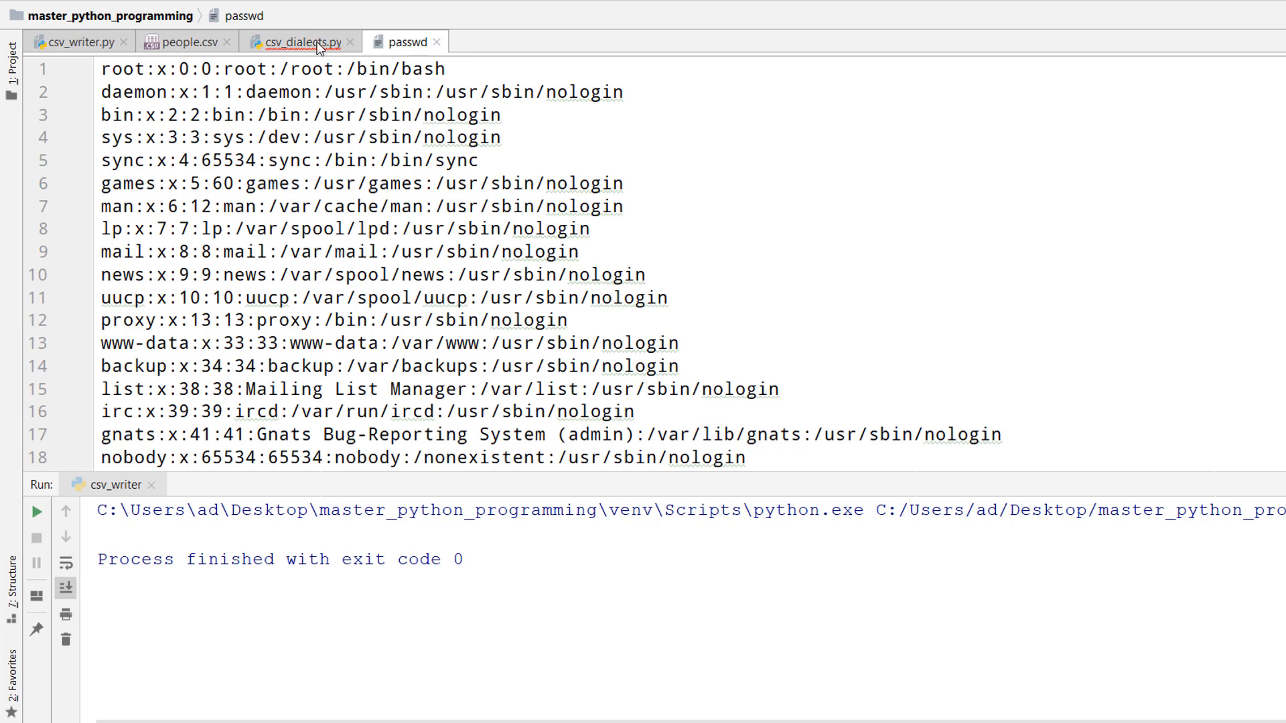
left_click(297, 42)
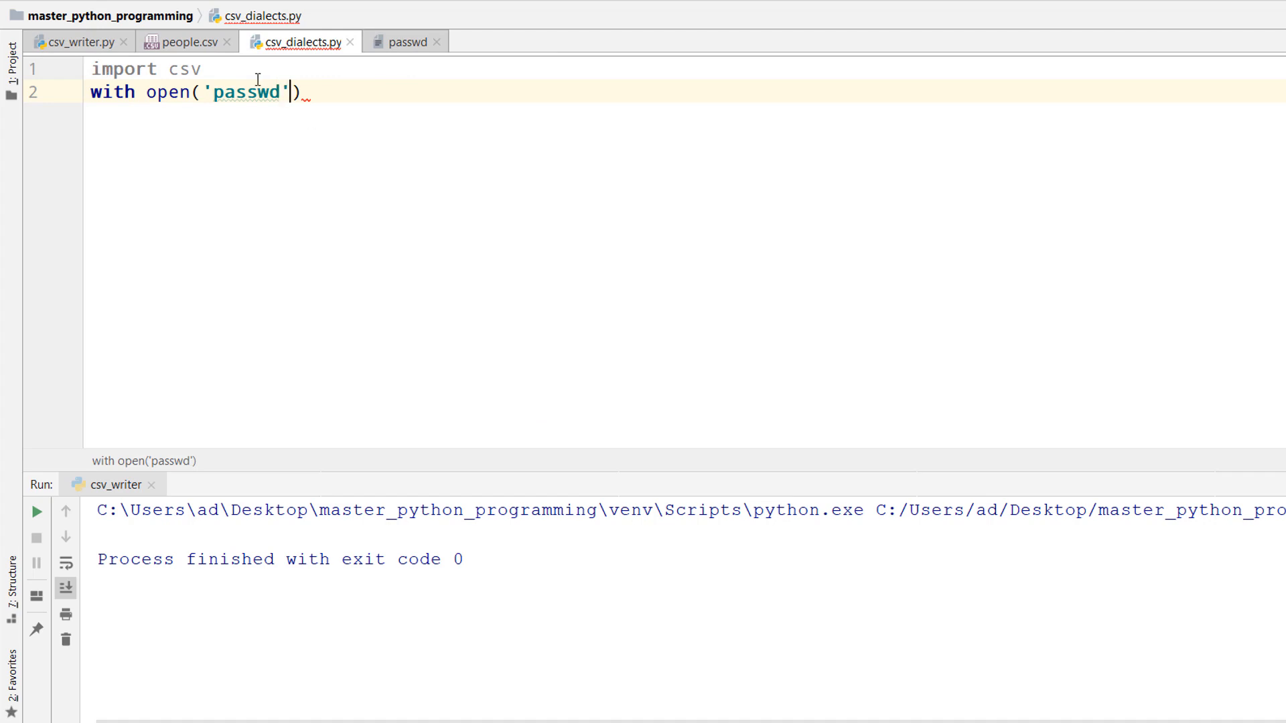
type(", 'r'")
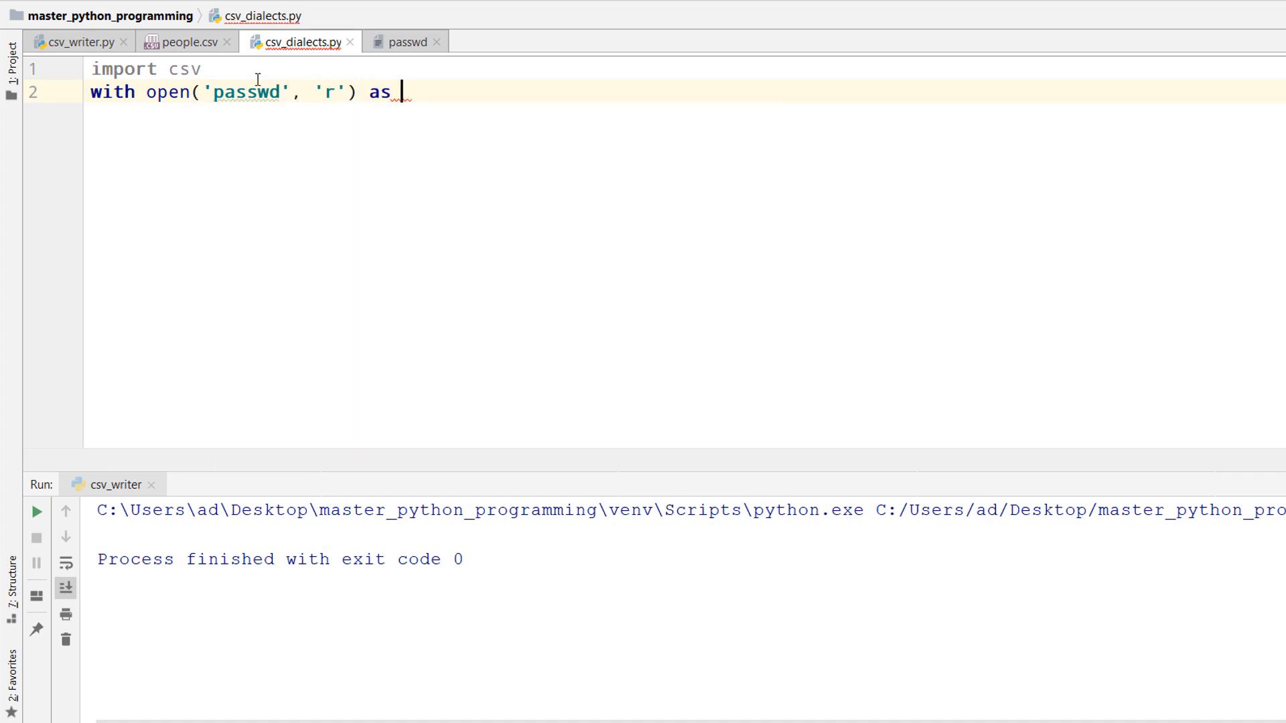
type("f:")
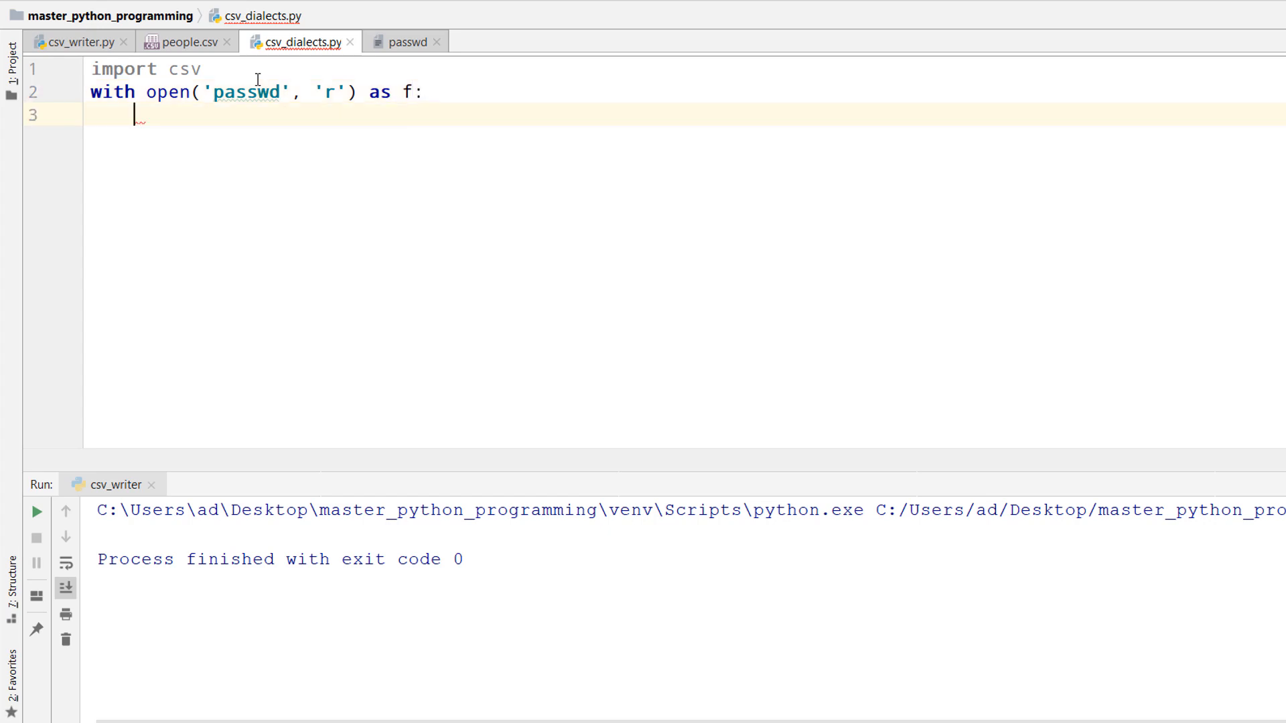
Step: Create reader = csv.reader(f) with ':' delimiter and '\n' line terminator
type("reader =")
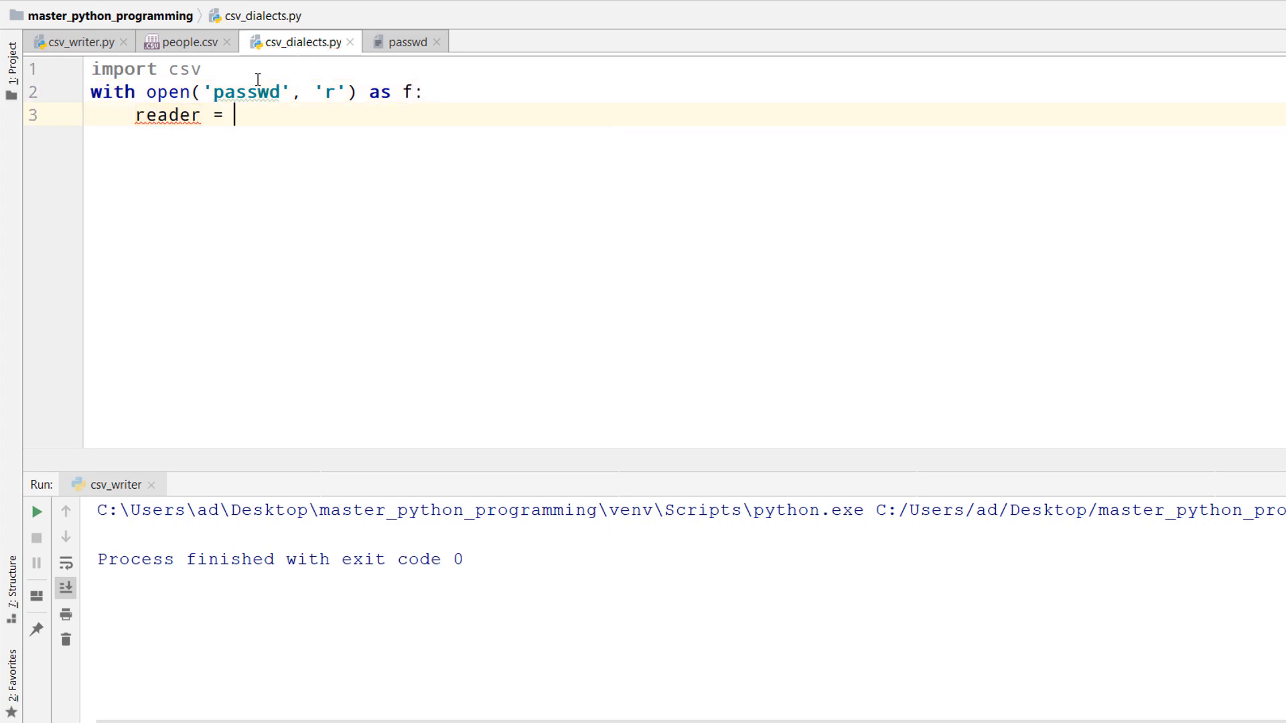
type("csv.re")
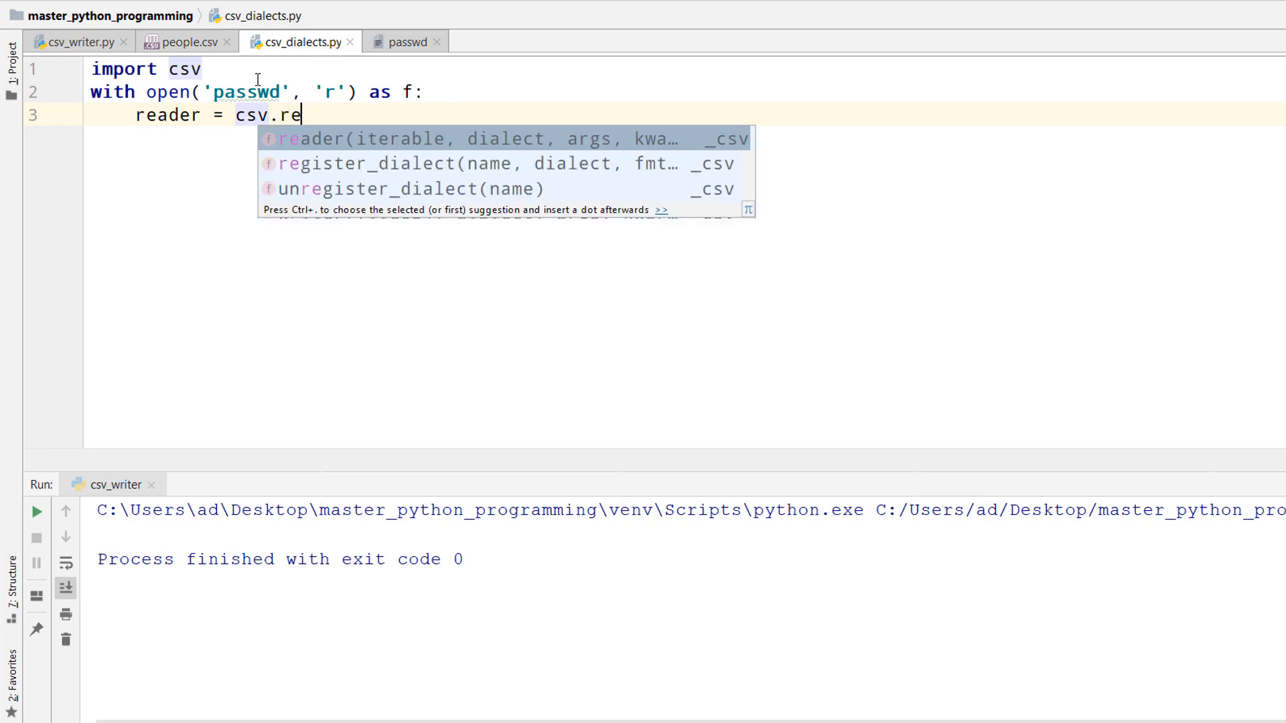
type("ader(f,")
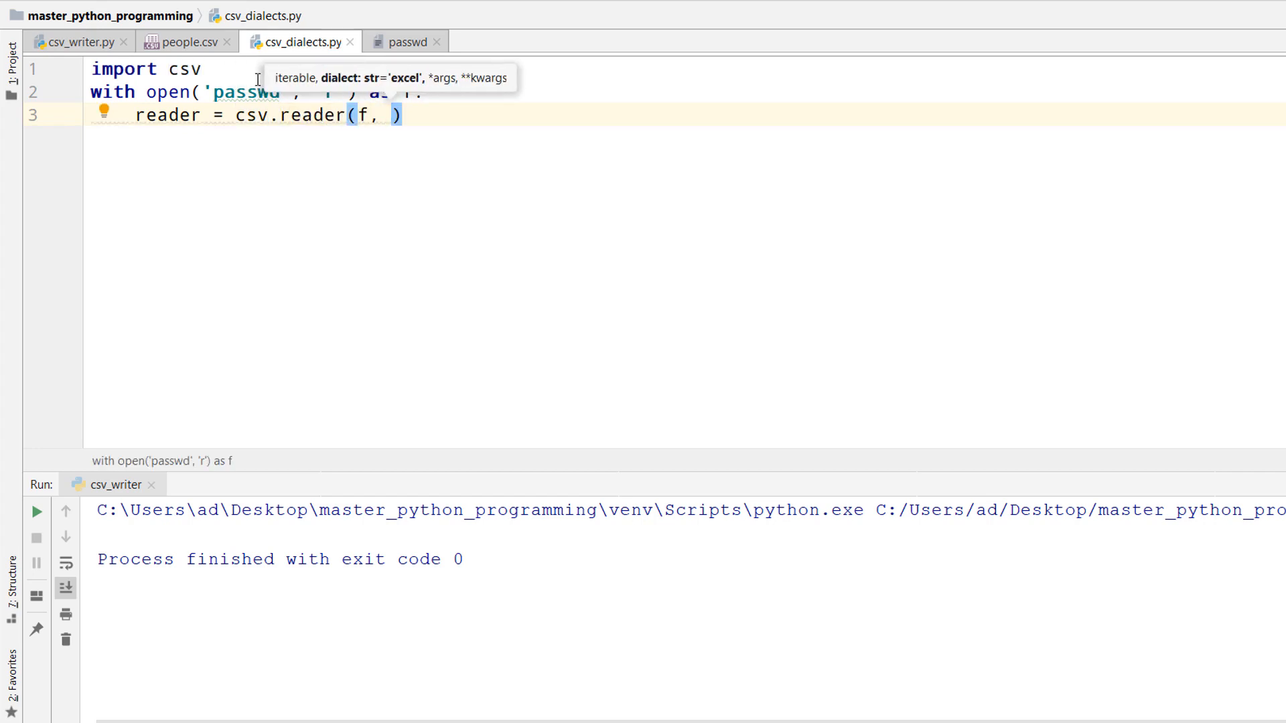
type("d")
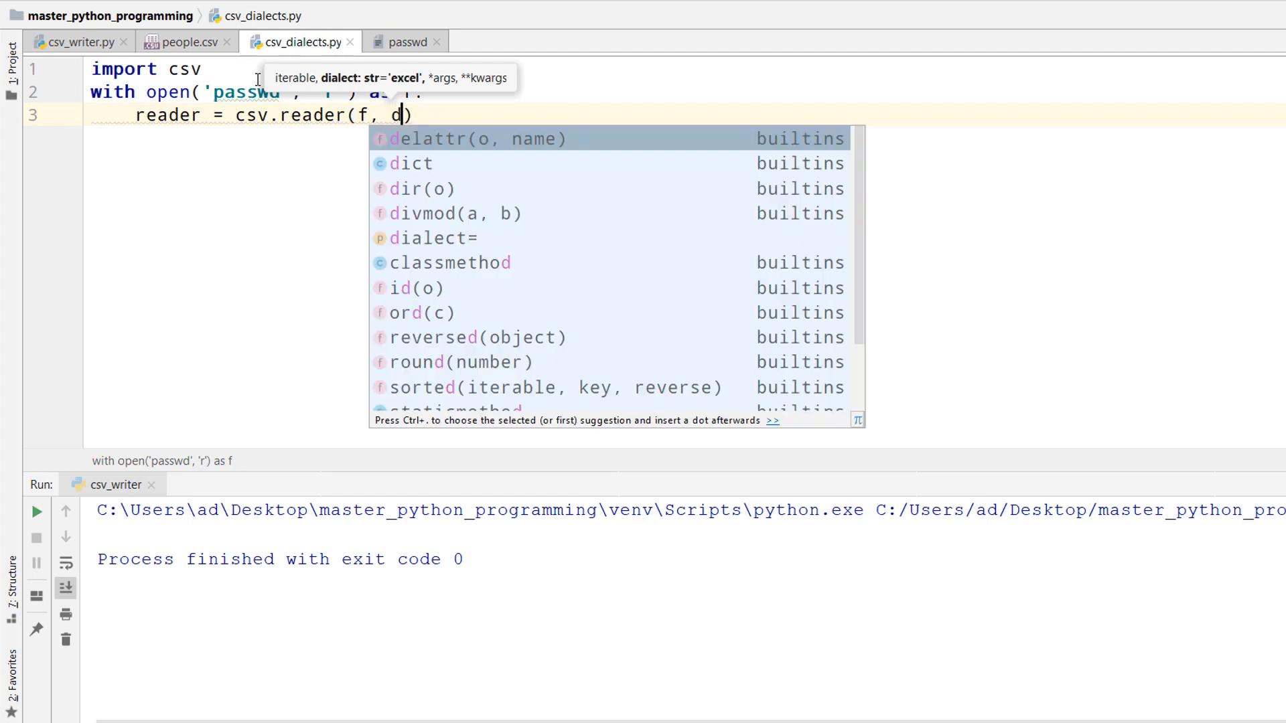
type("elimter=':")
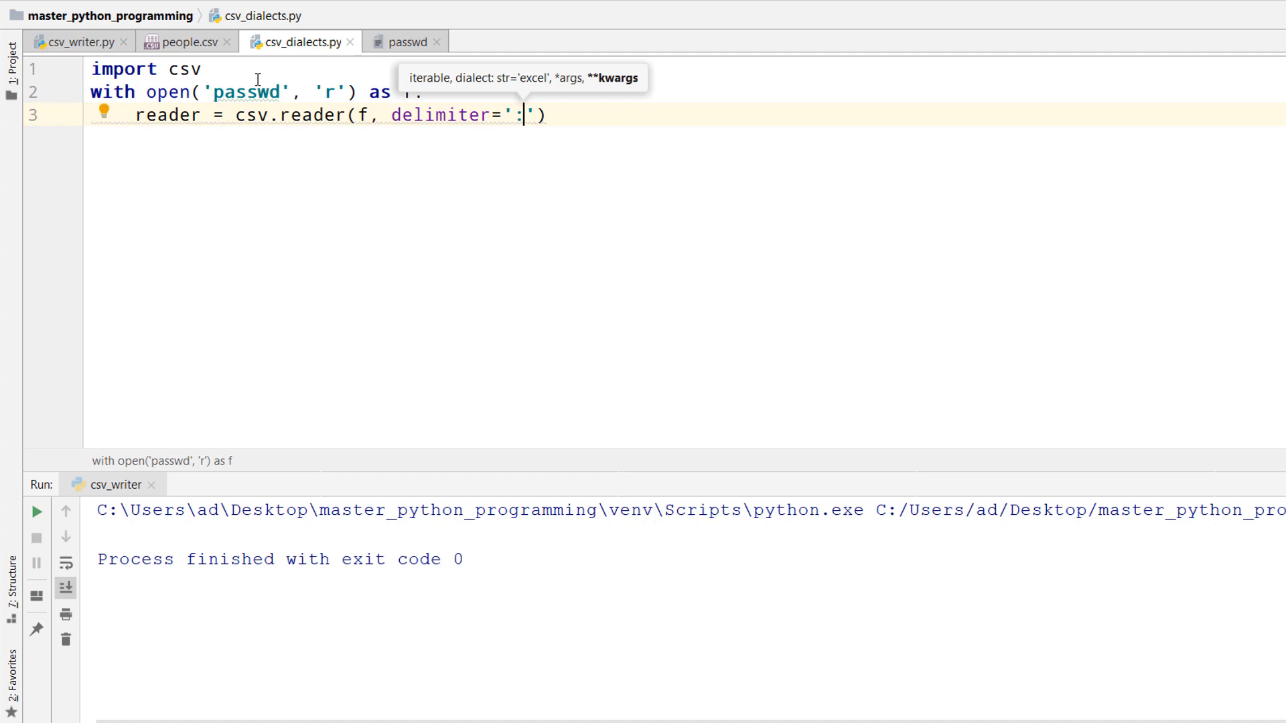
type(",")
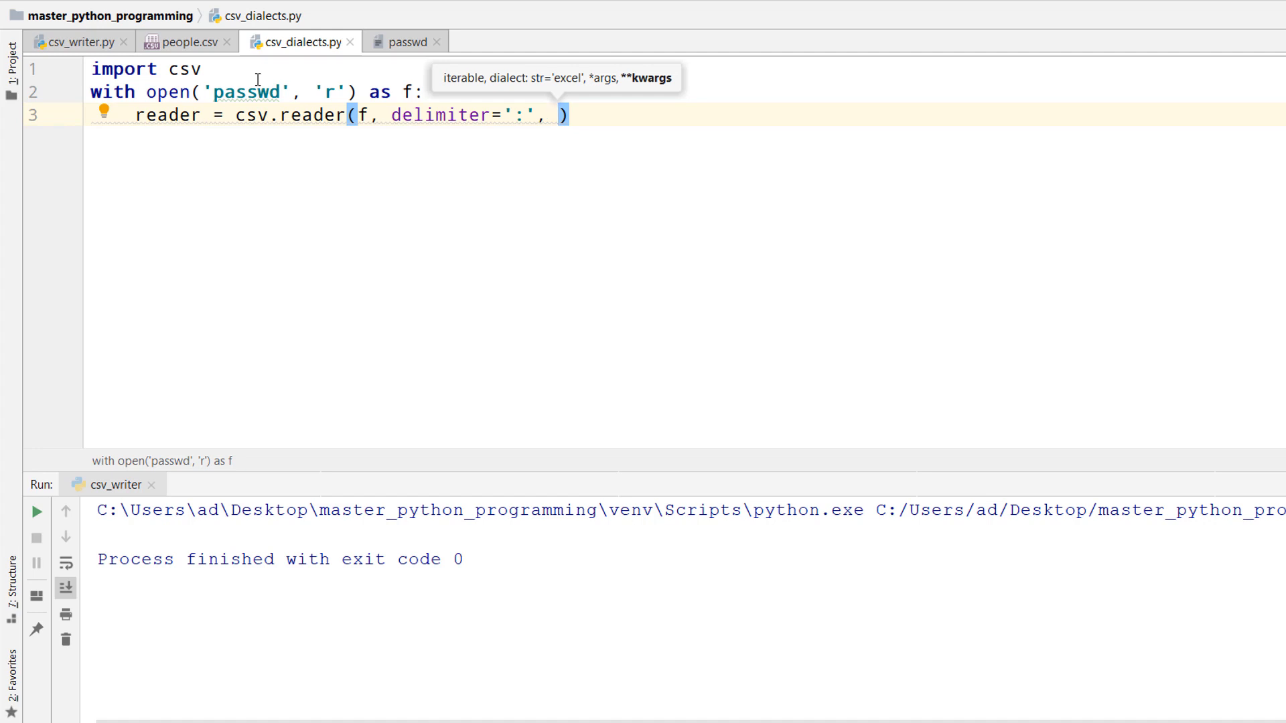
type("lineterminat")
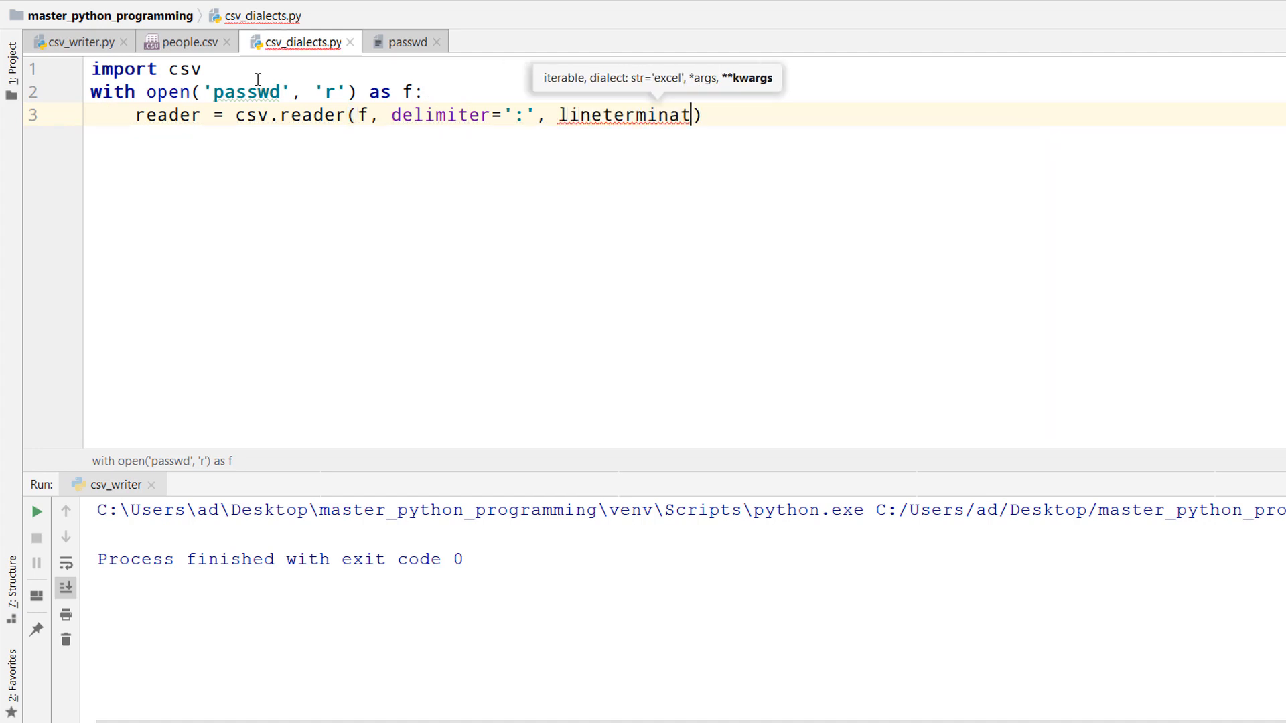
type("or='\\n'")
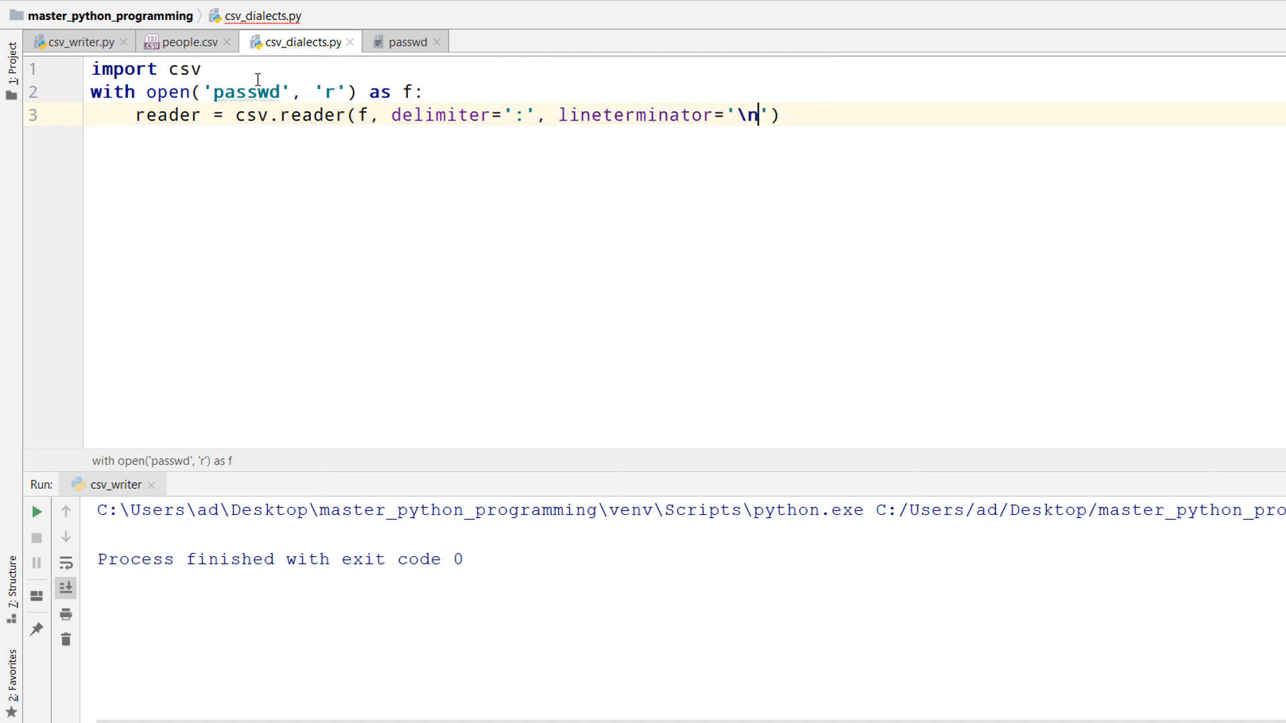
Step: Add a for row in reader loop that prints each row
key("enter")
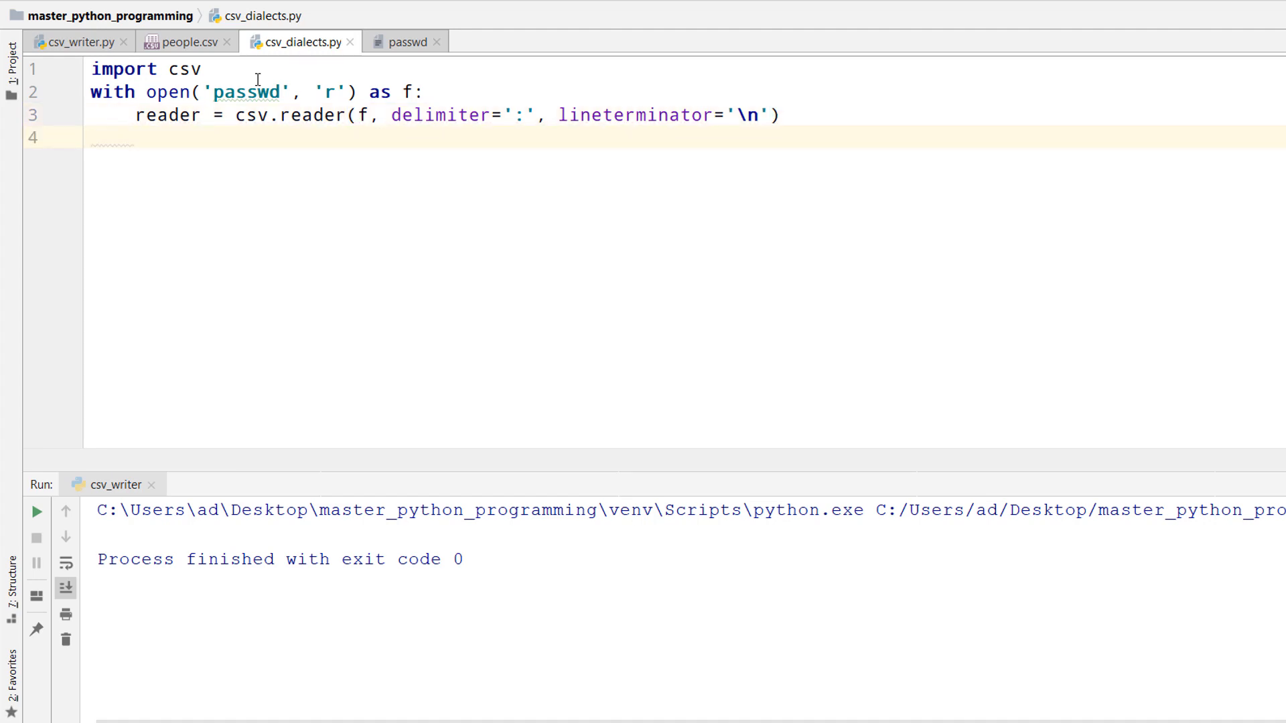
type("for row in reader:")
type("print")
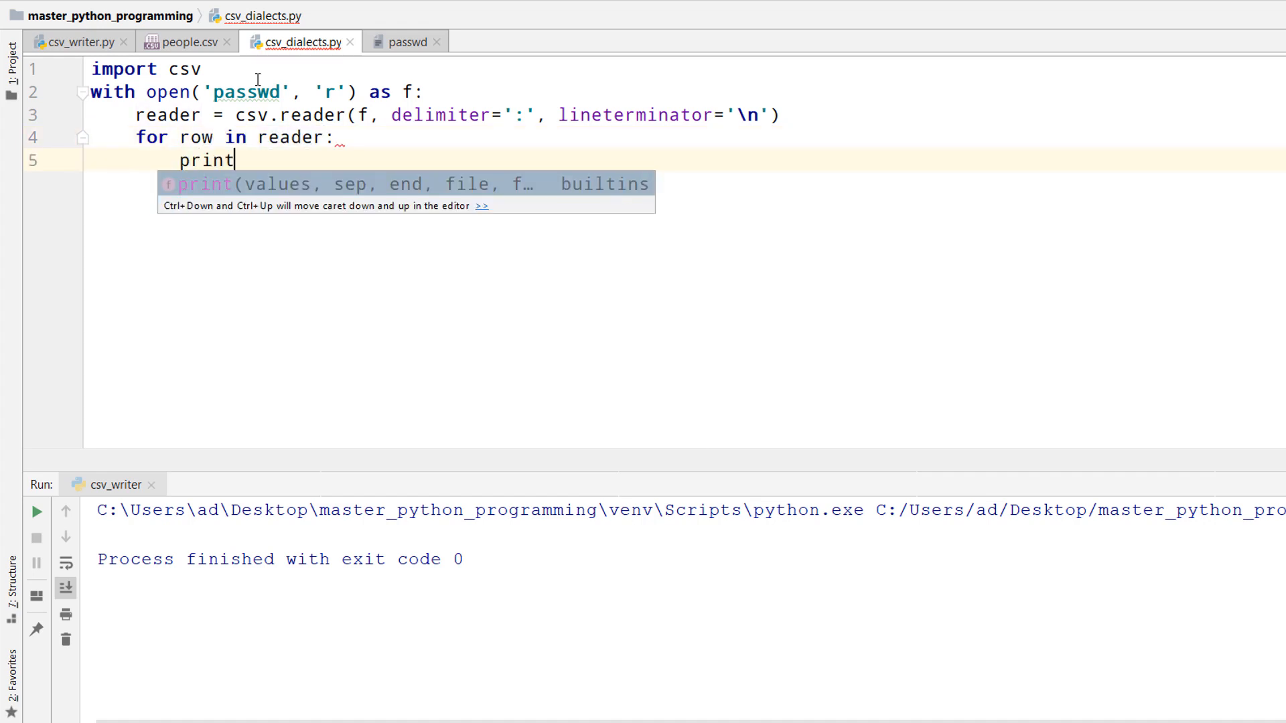
type("(row)")
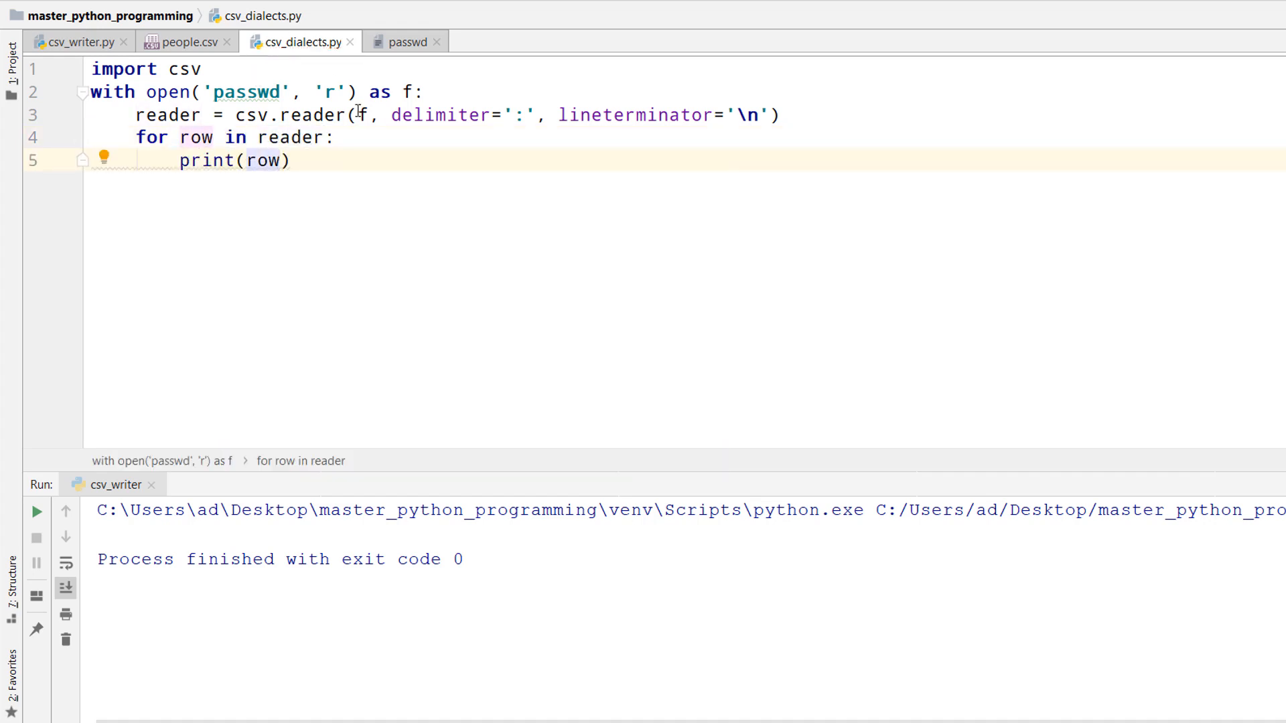
Step: Run csv_dialects from the editor context menu and view the printed passwd rows from the top
right_click(262, 160)
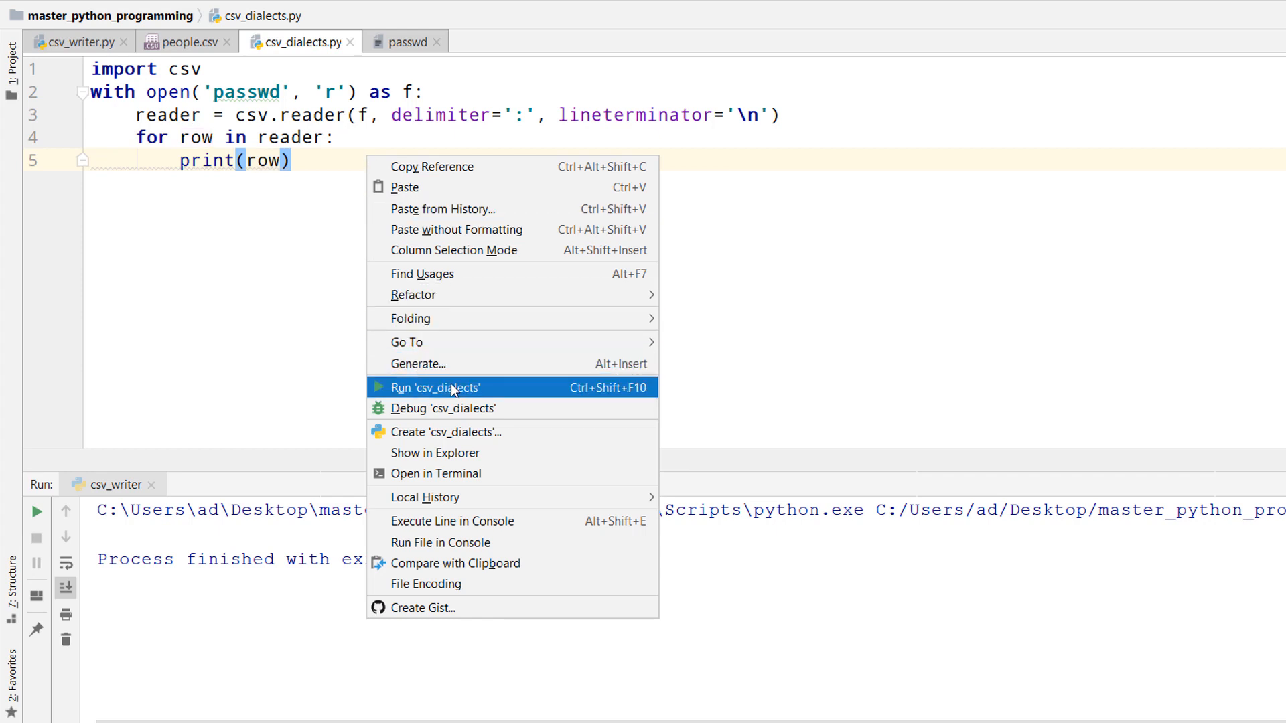
left_click(435, 387)
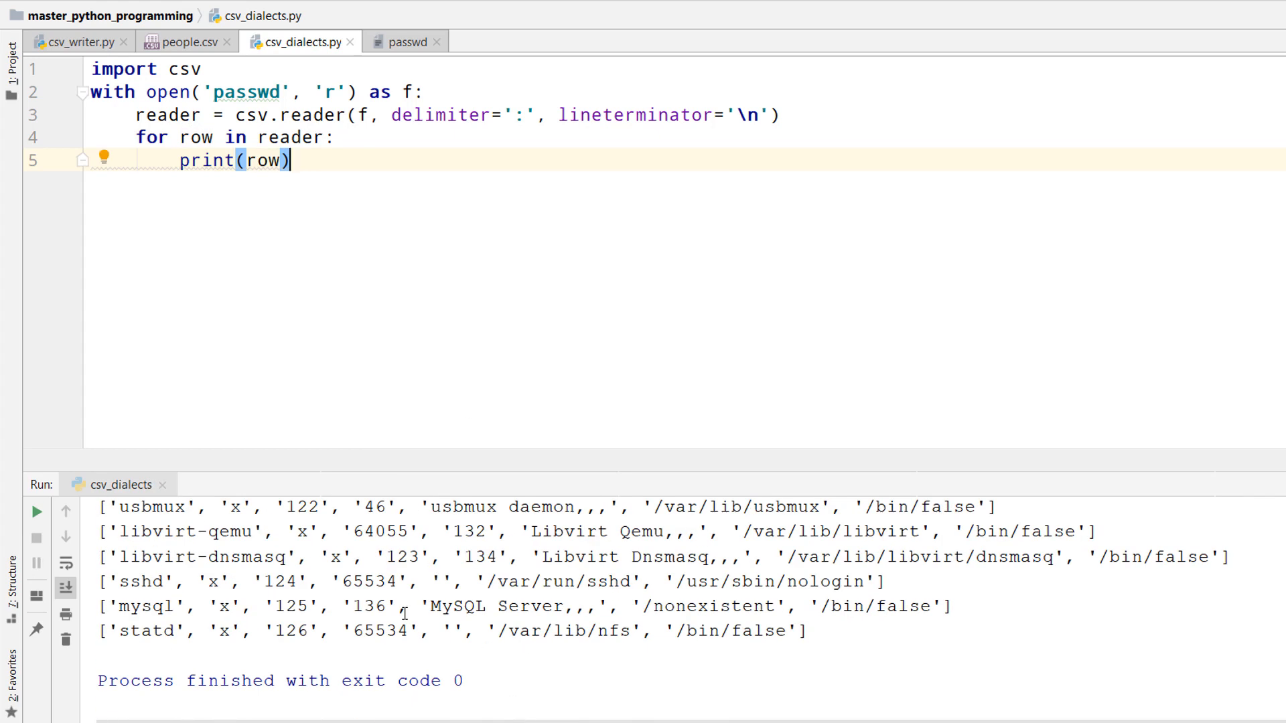
left_click(36, 511)
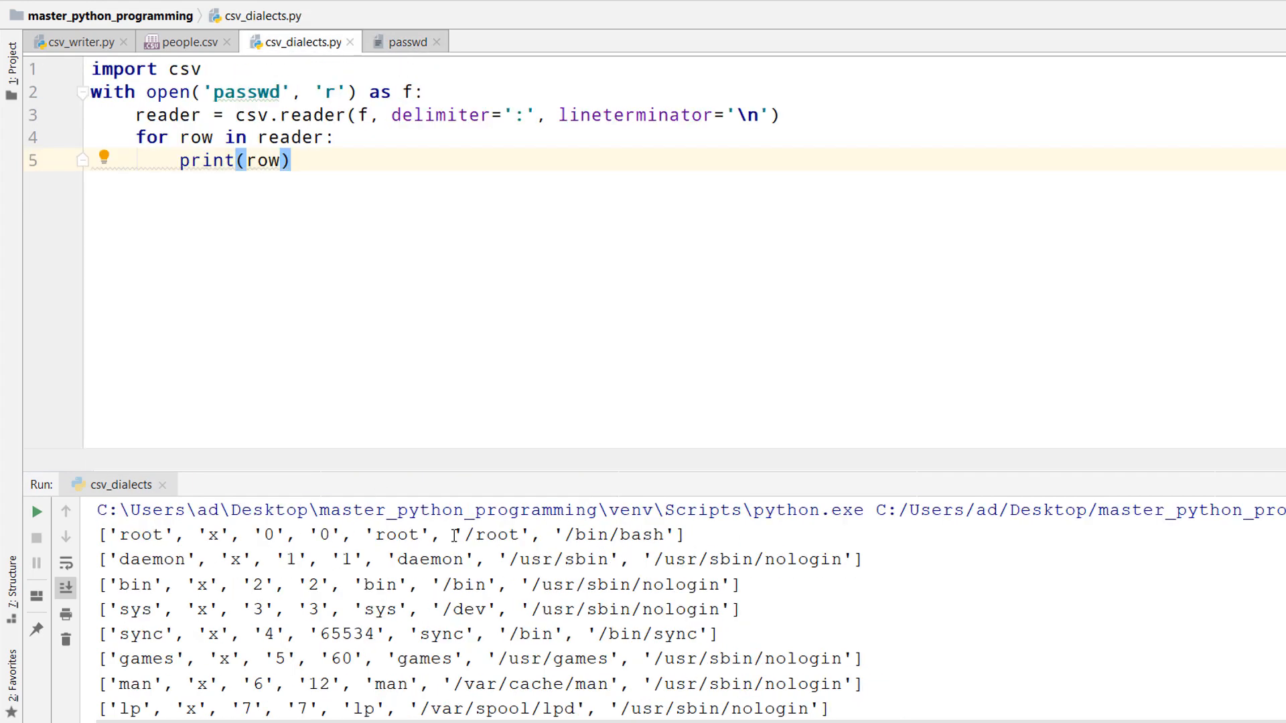
left_click(401, 42)
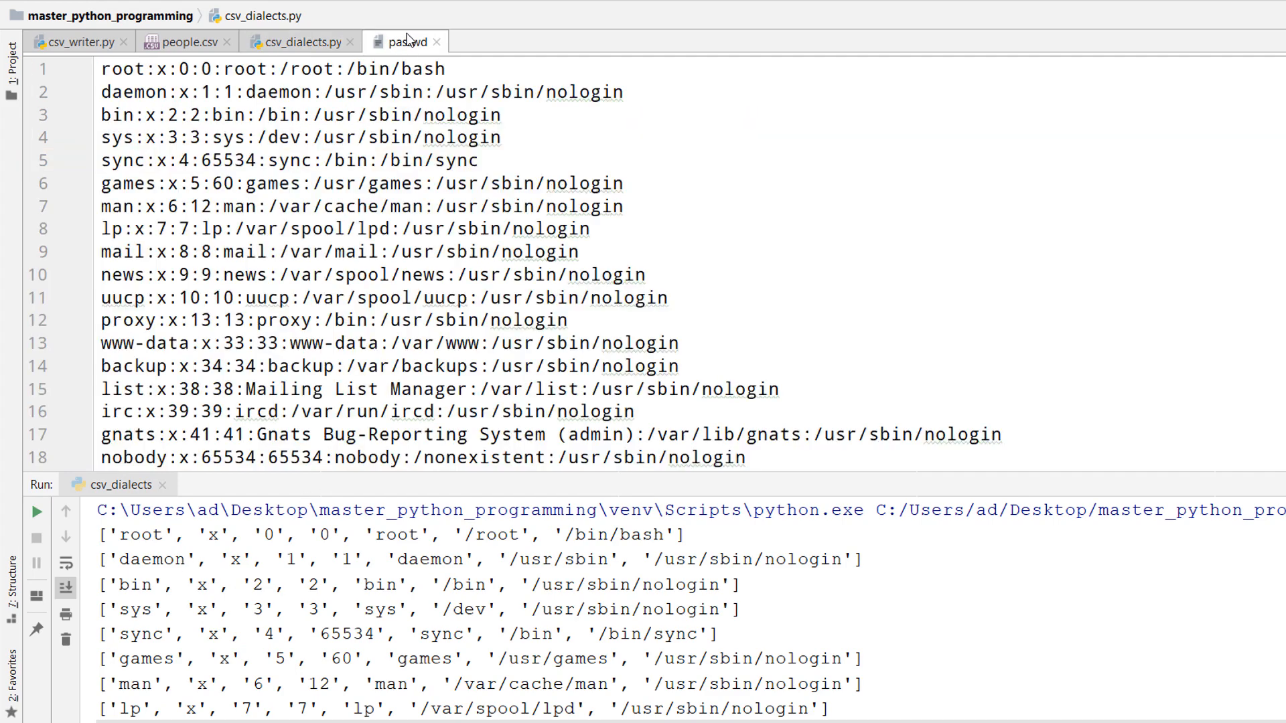
left_click(299, 41)
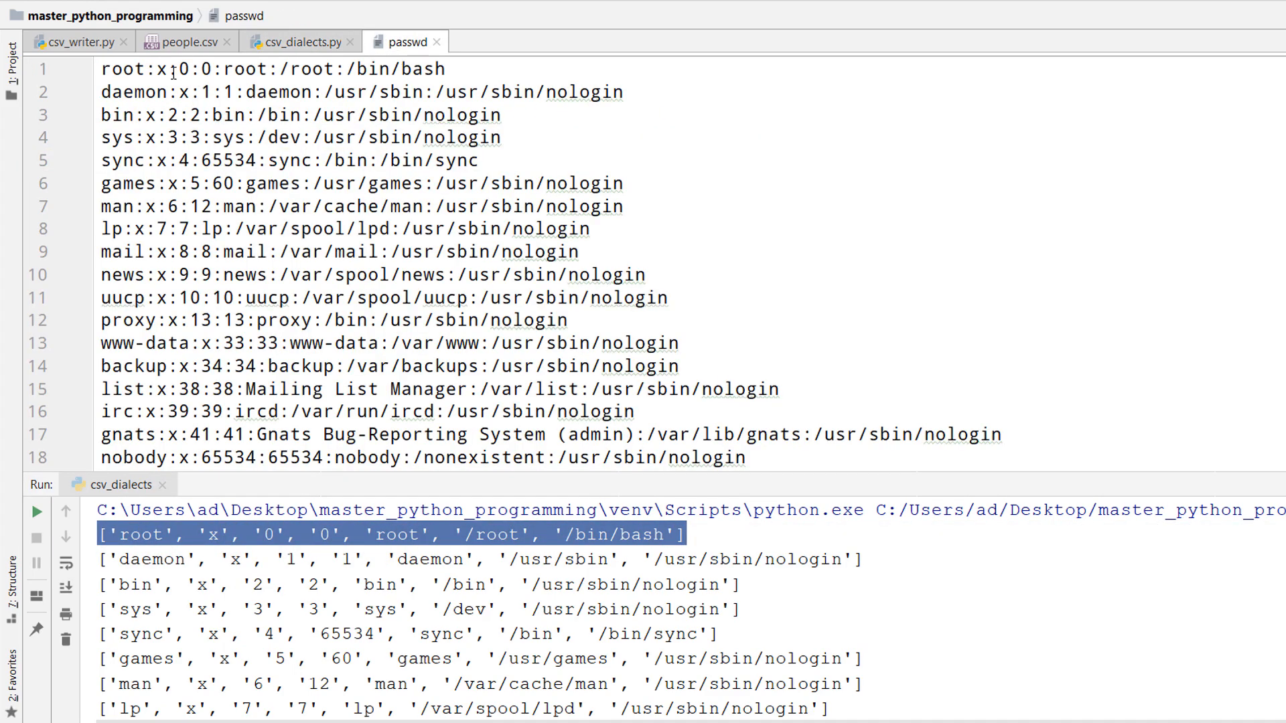
left_click(299, 42)
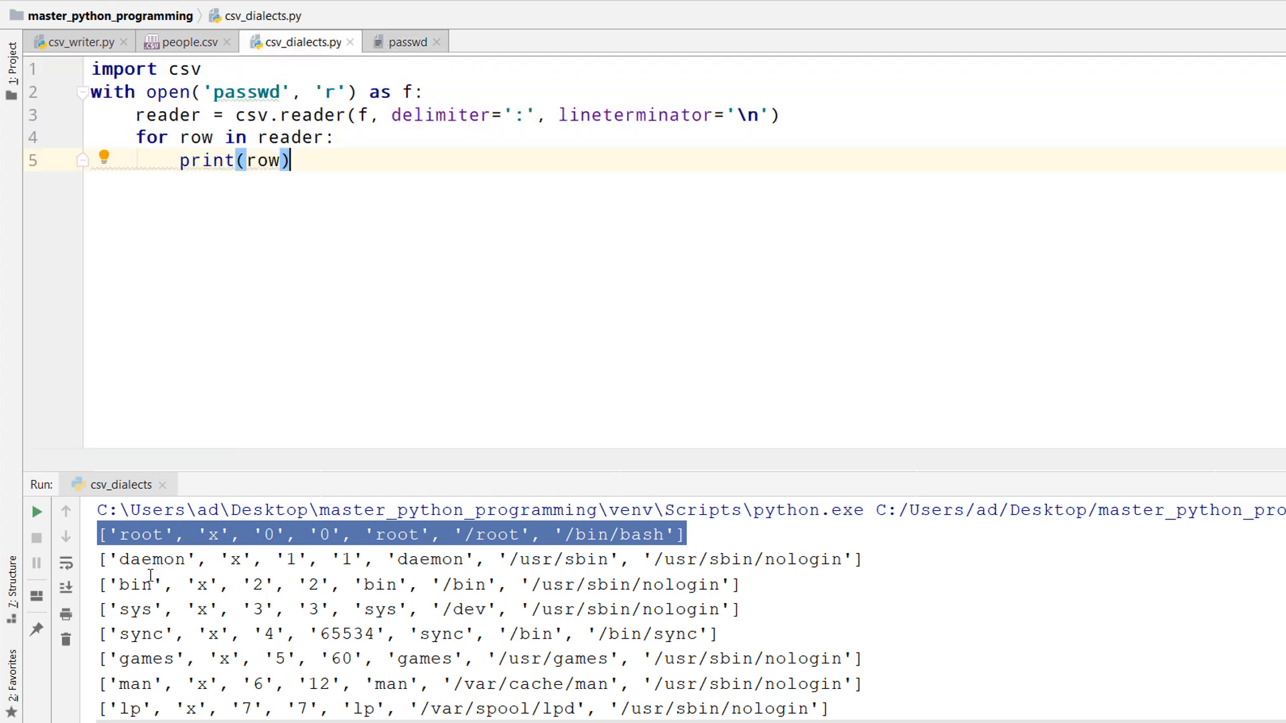